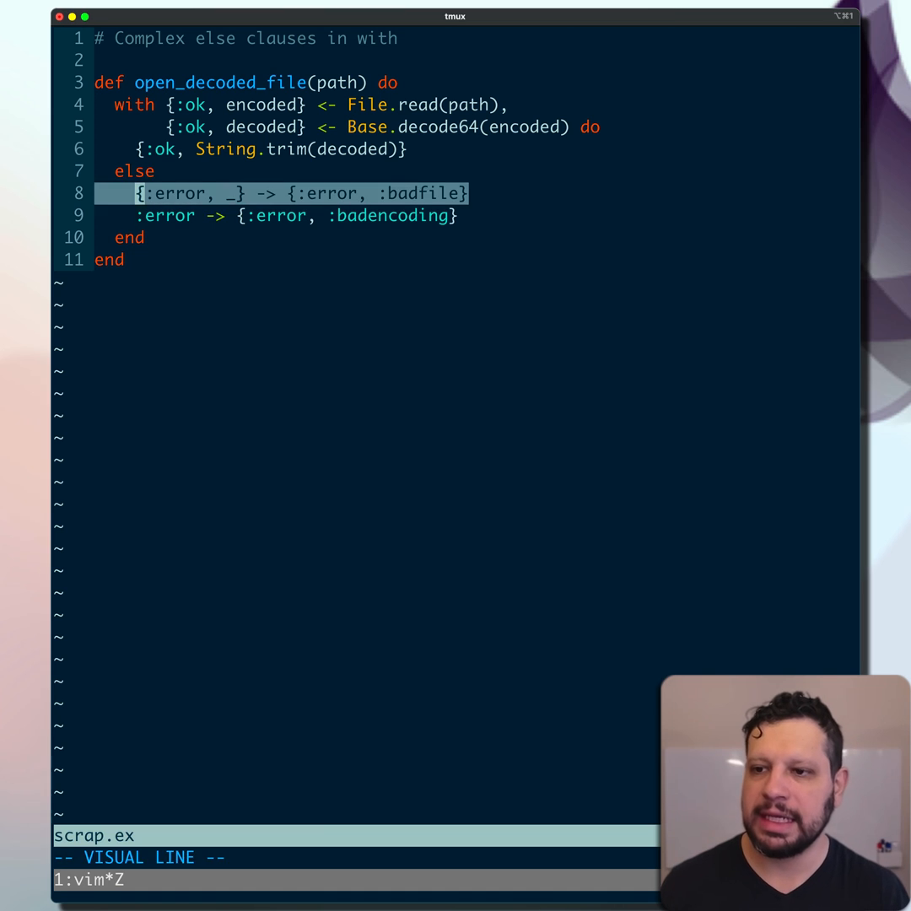
Visually highlight the read_file call on line 16, then clear the selection.
key("Escape")
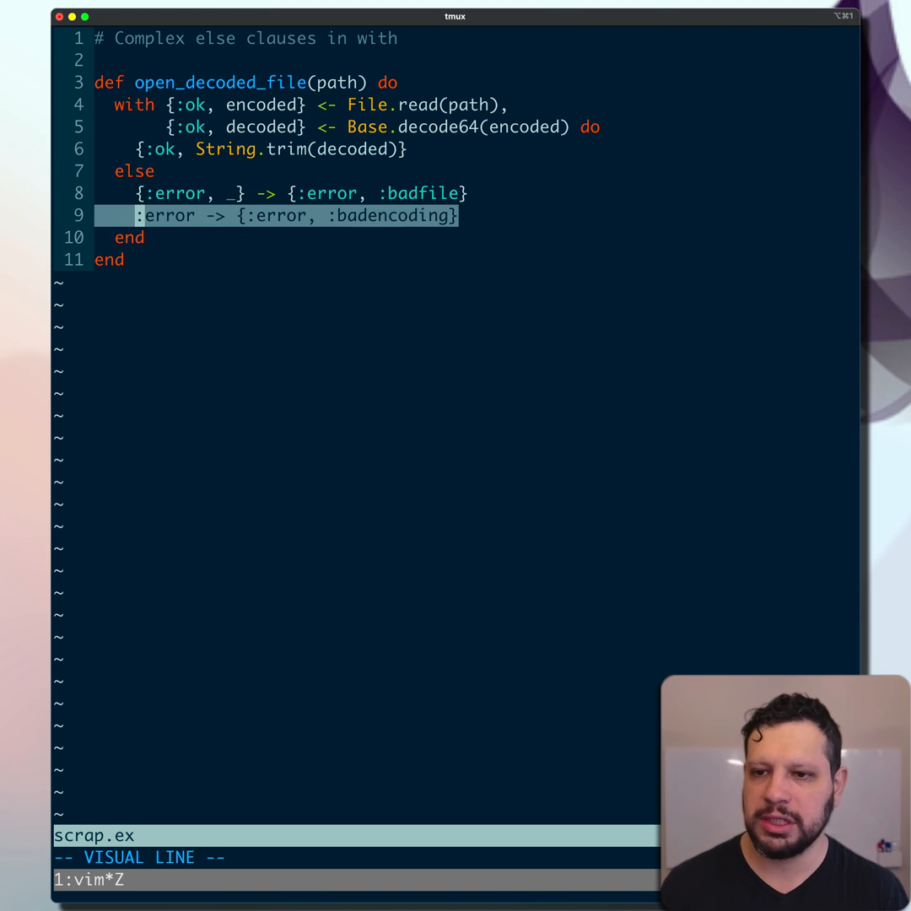
key("Escape")
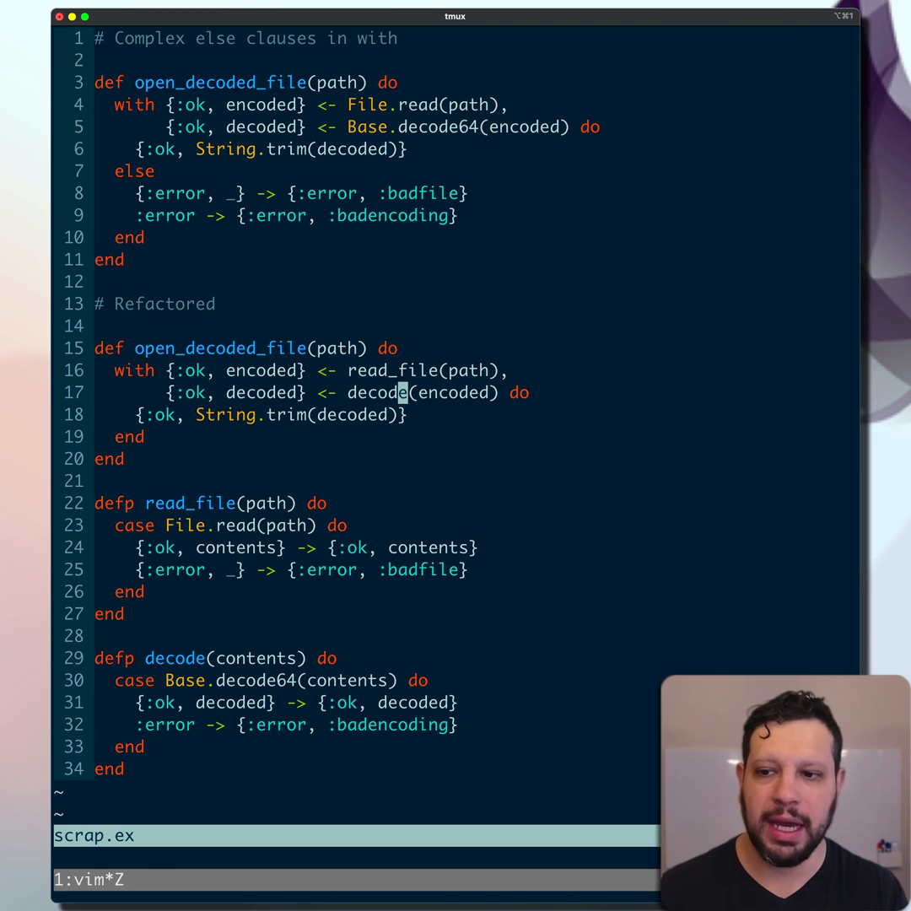
key("V")
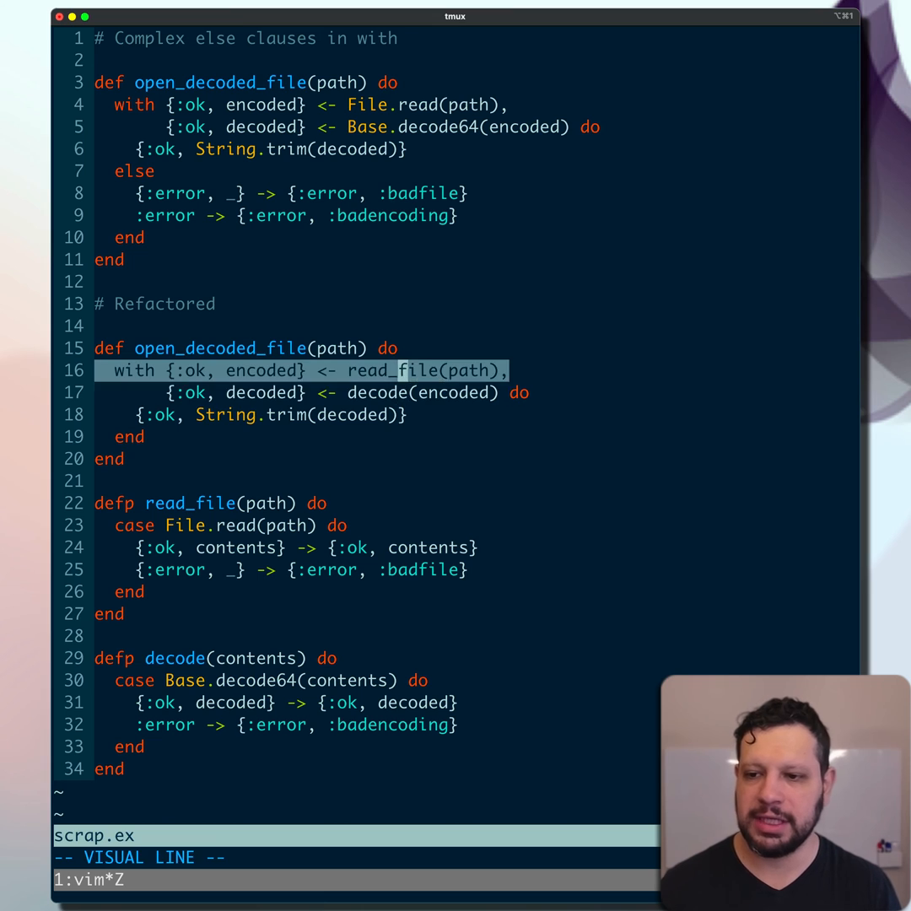
key("Escape")
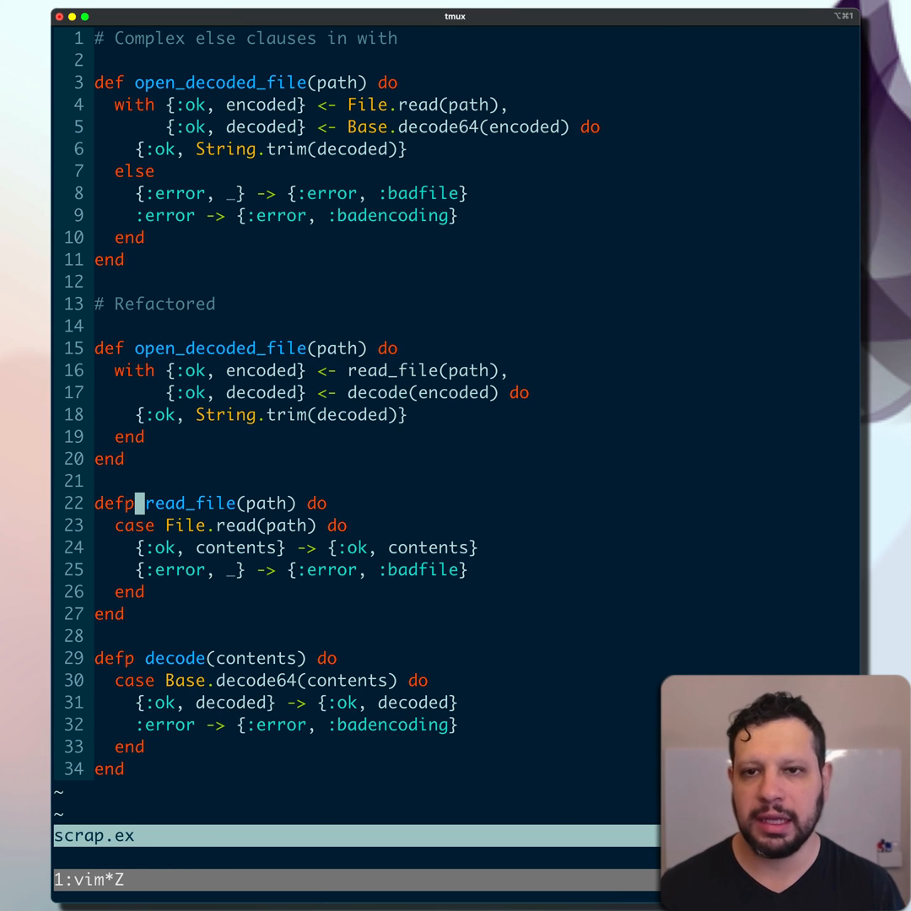
key("V")
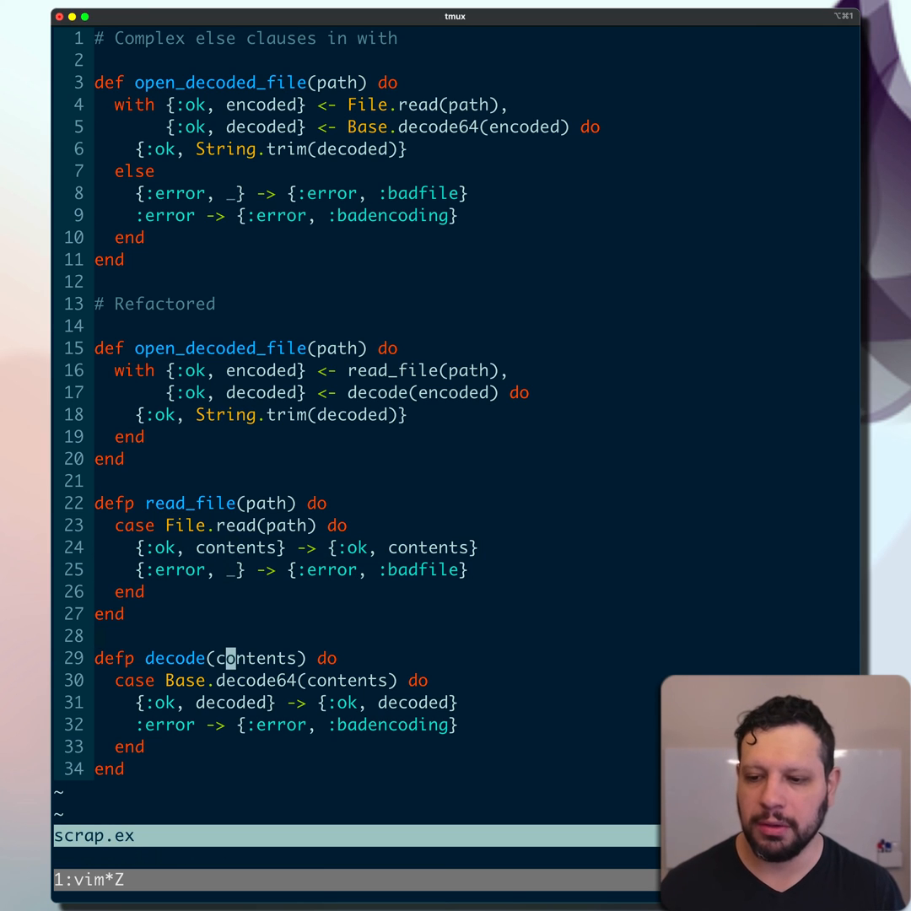
key("V")
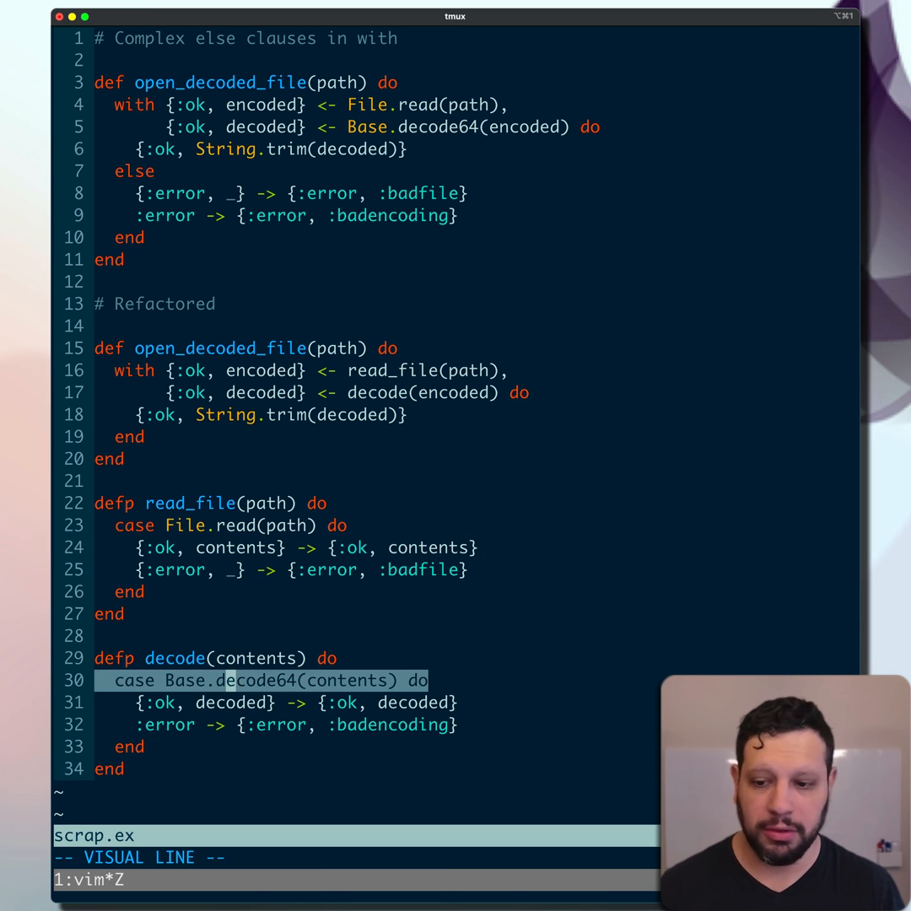
key("Escape")
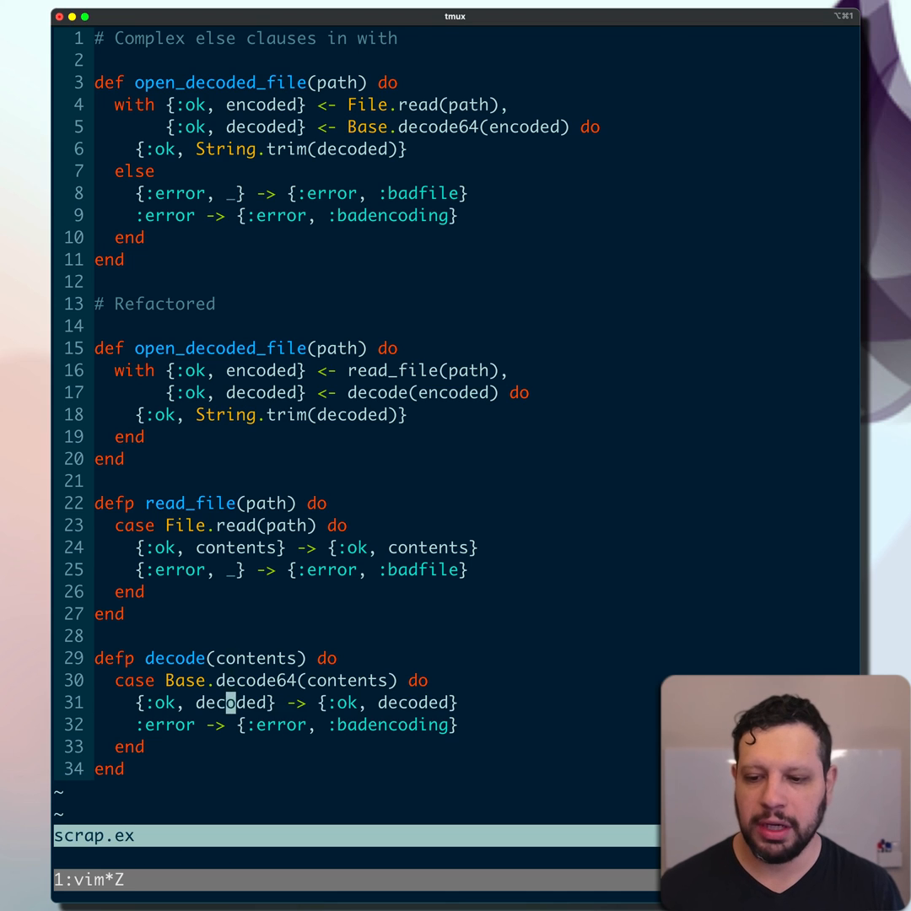